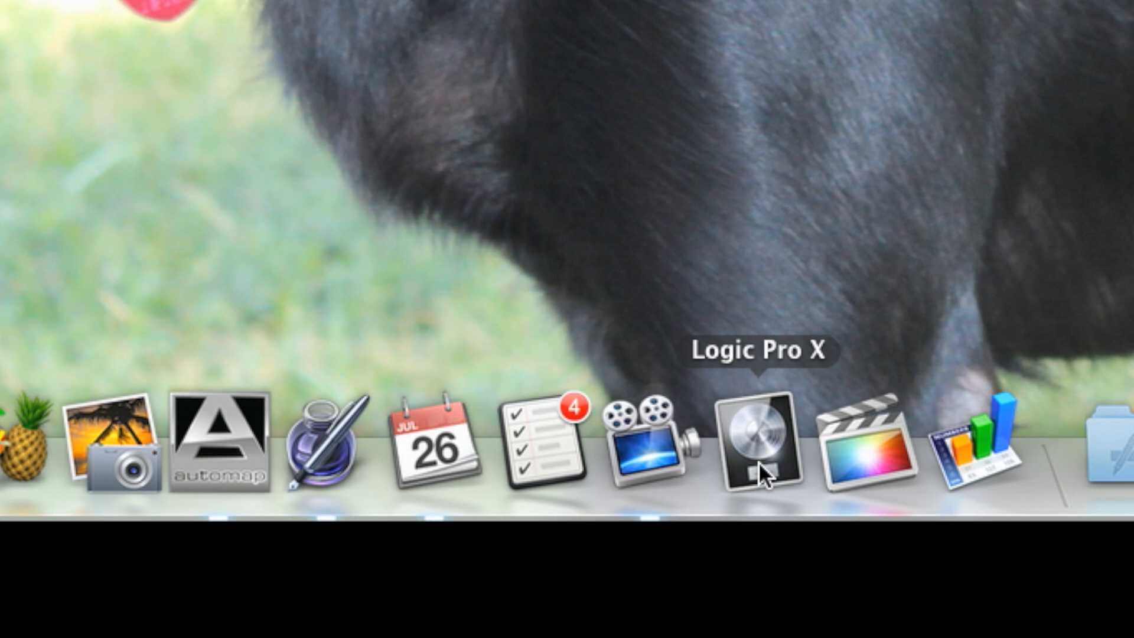
Launch Logic Pro X and continue past the incompatible Audio Units warning.
{"action": "left_click", "coordinate": [760, 444]}
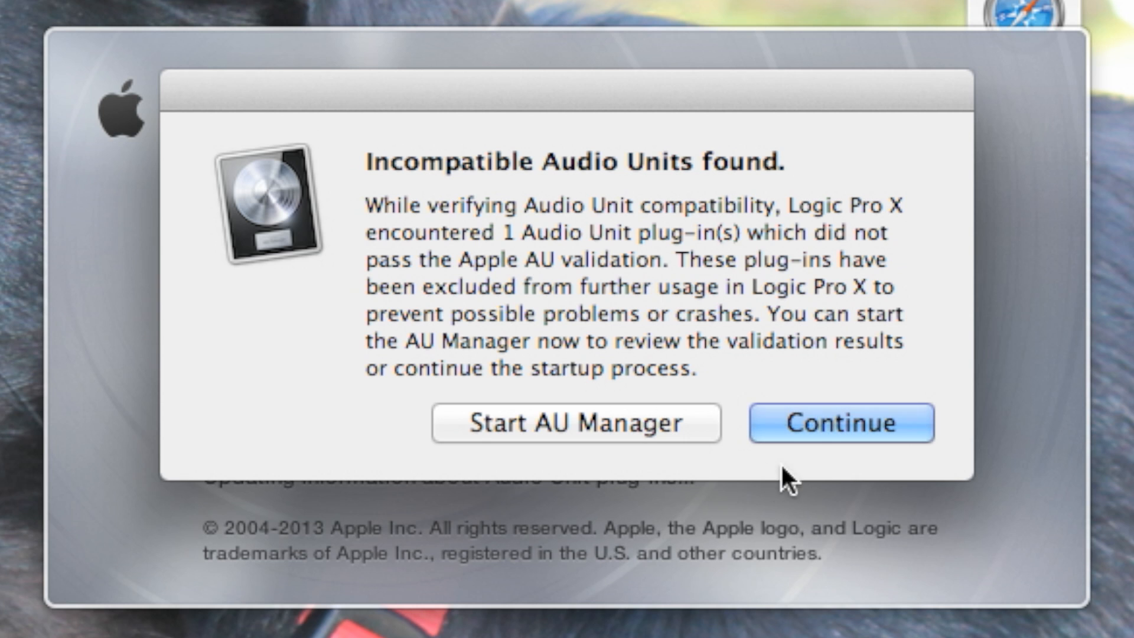
{"action": "left_click", "coordinate": [841, 423]}
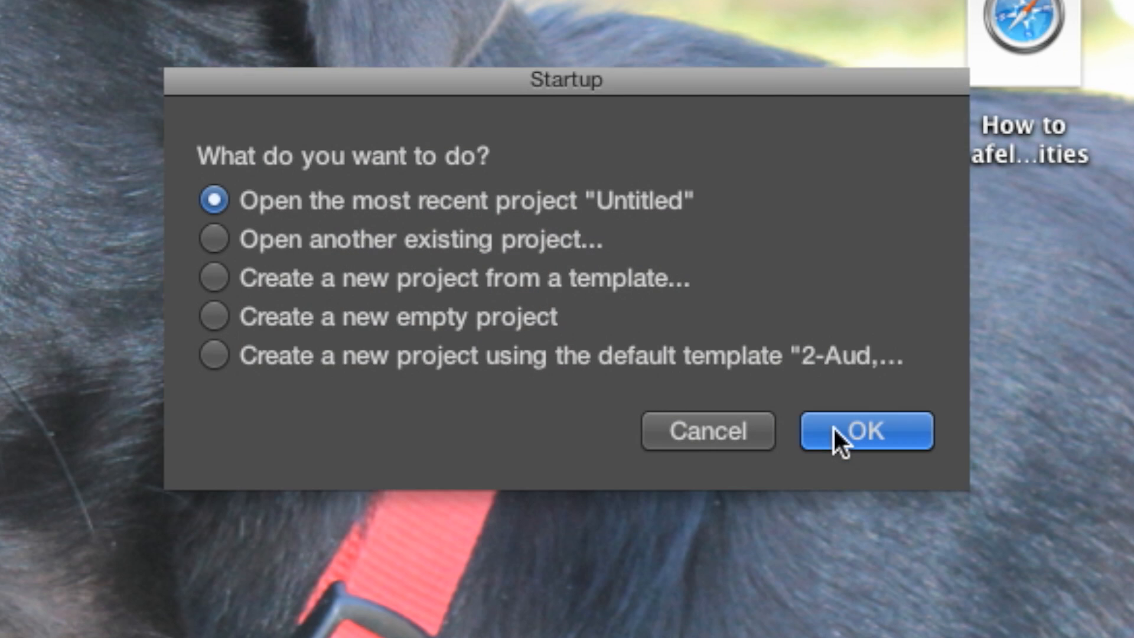
{"action": "mouse_move", "coordinate": [480, 442]}
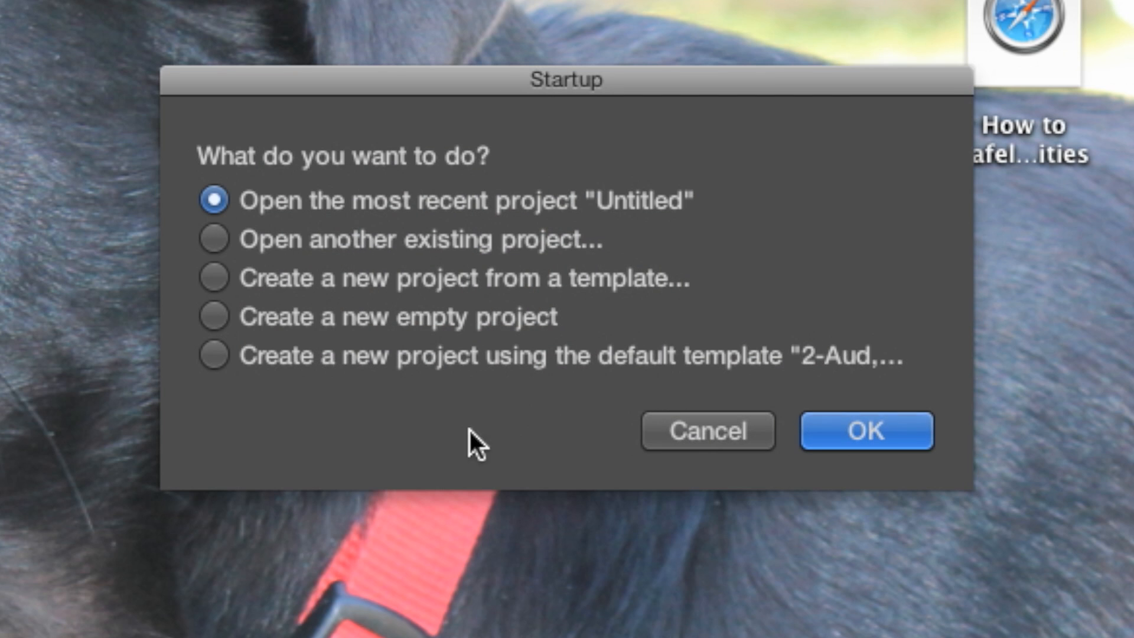
{"action": "mouse_move", "coordinate": [427, 381]}
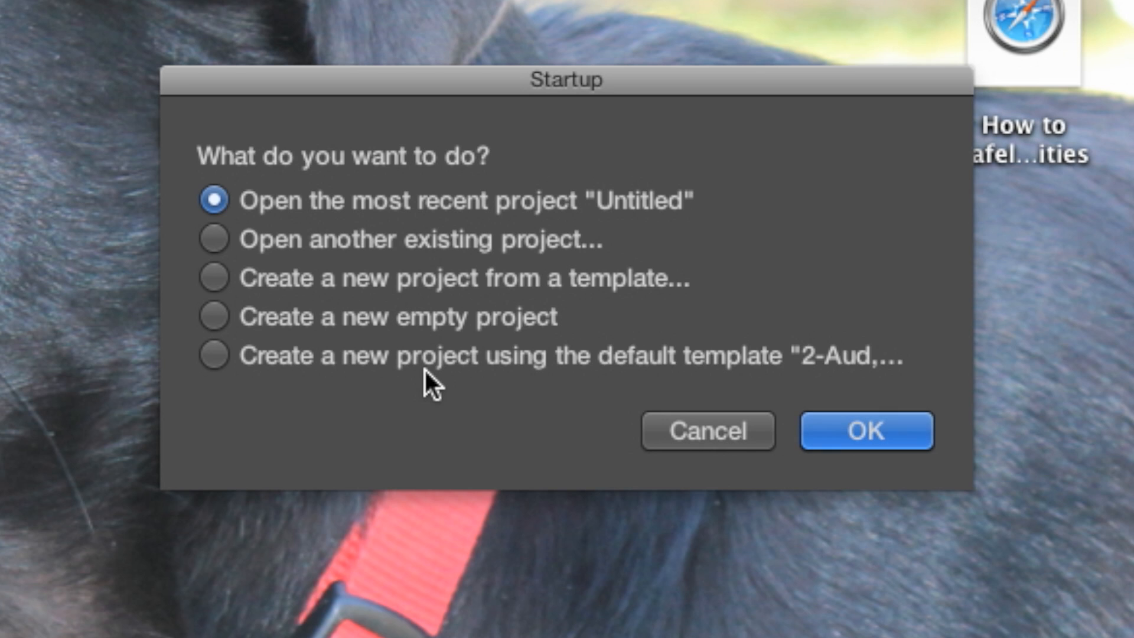
Create a new empty project from the startup dialog.
{"action": "left_click", "coordinate": [214, 316]}
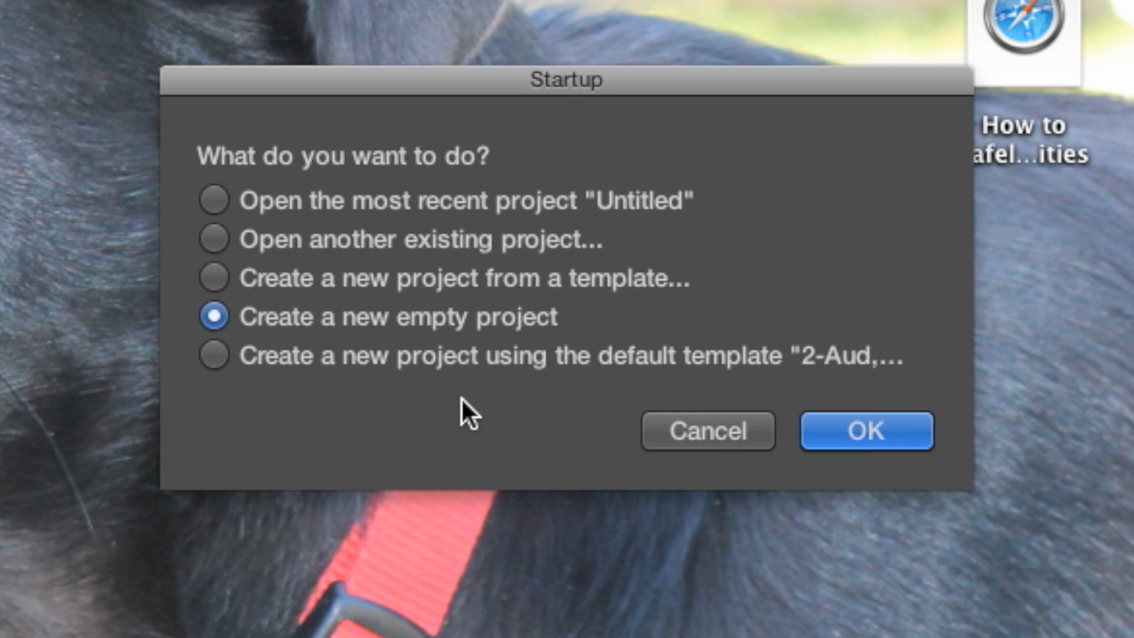
{"action": "left_click", "coordinate": [866, 431]}
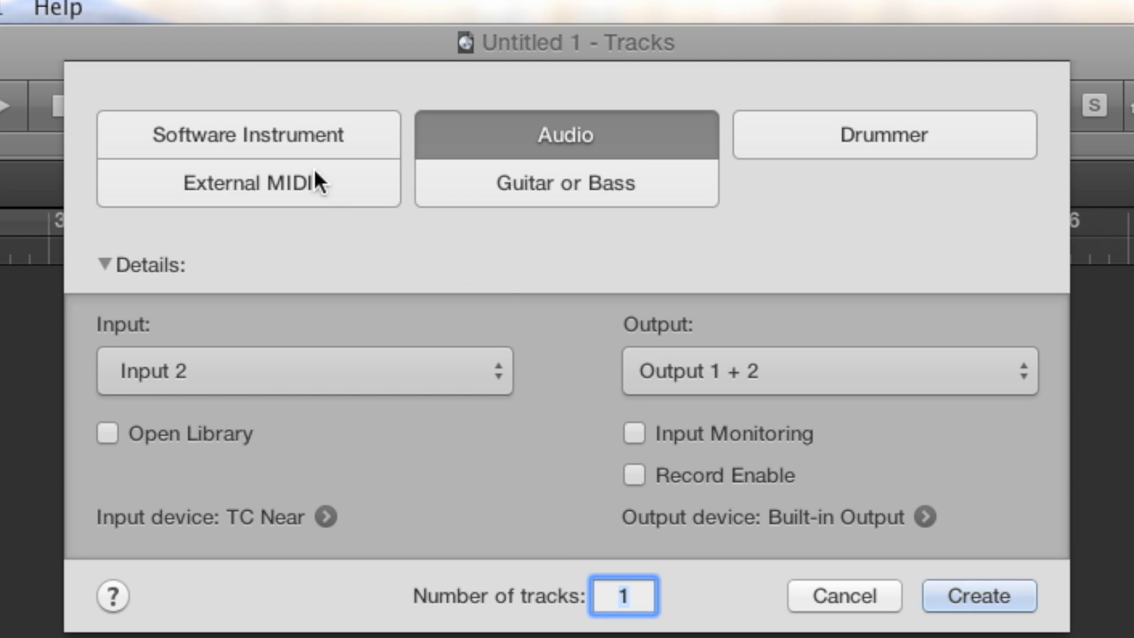
{"action": "mouse_move", "coordinate": [551, 261]}
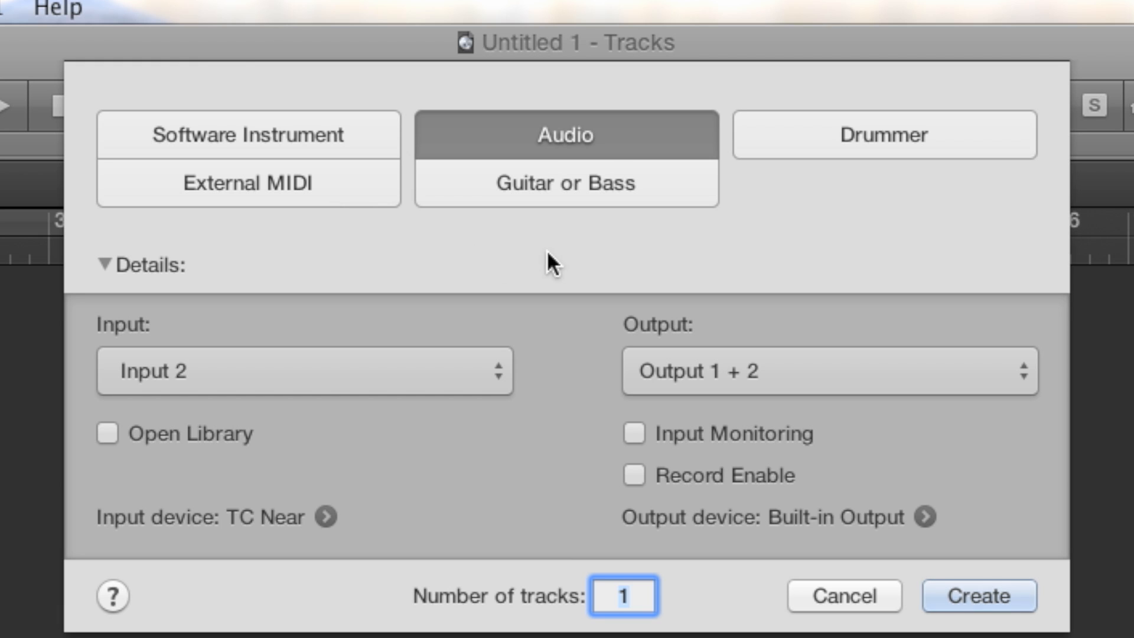
{"action": "mouse_move", "coordinate": [602, 145]}
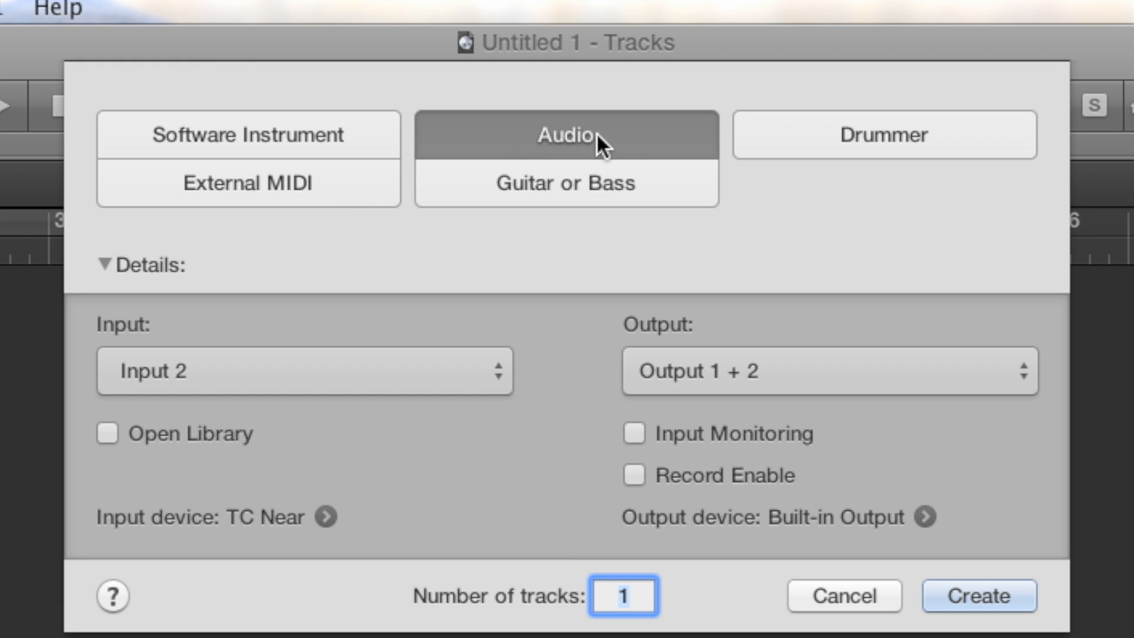
{"action": "mouse_move", "coordinate": [593, 148]}
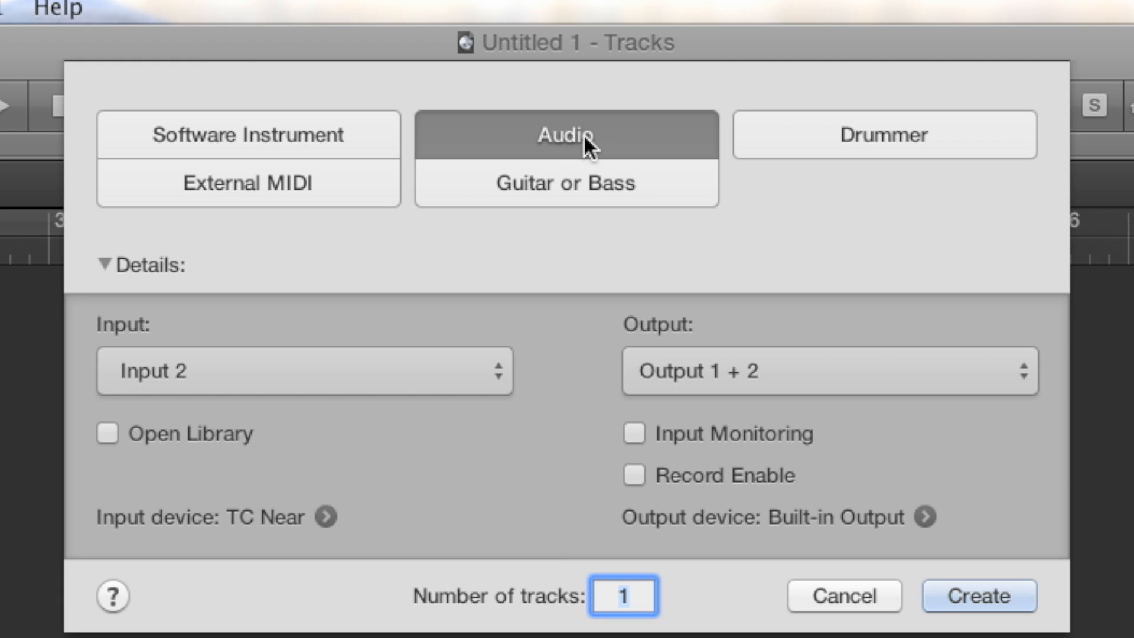
{"action": "mouse_move", "coordinate": [249, 469]}
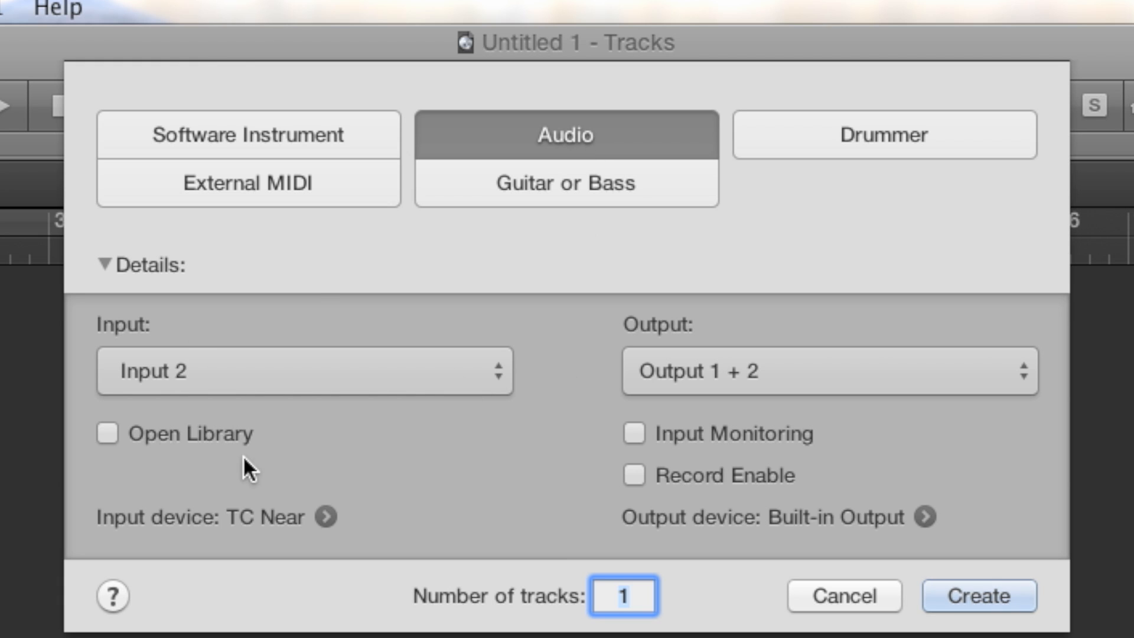
{"action": "mouse_move", "coordinate": [242, 474]}
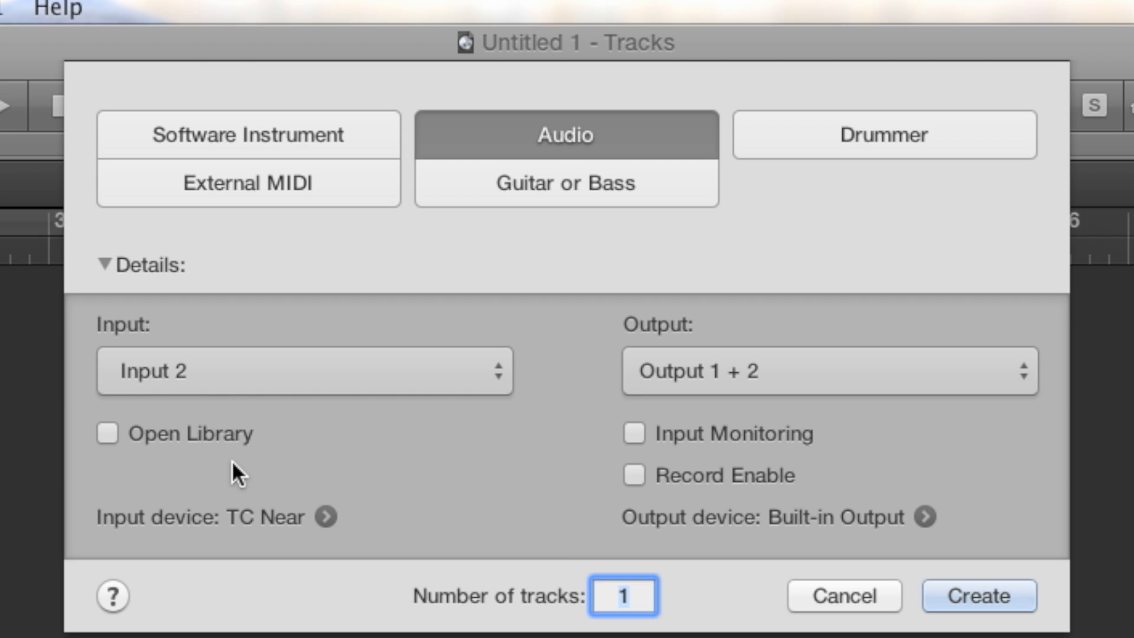
Create one Audio track with its input set to Input 2.
{"action": "left_click", "coordinate": [302, 371]}
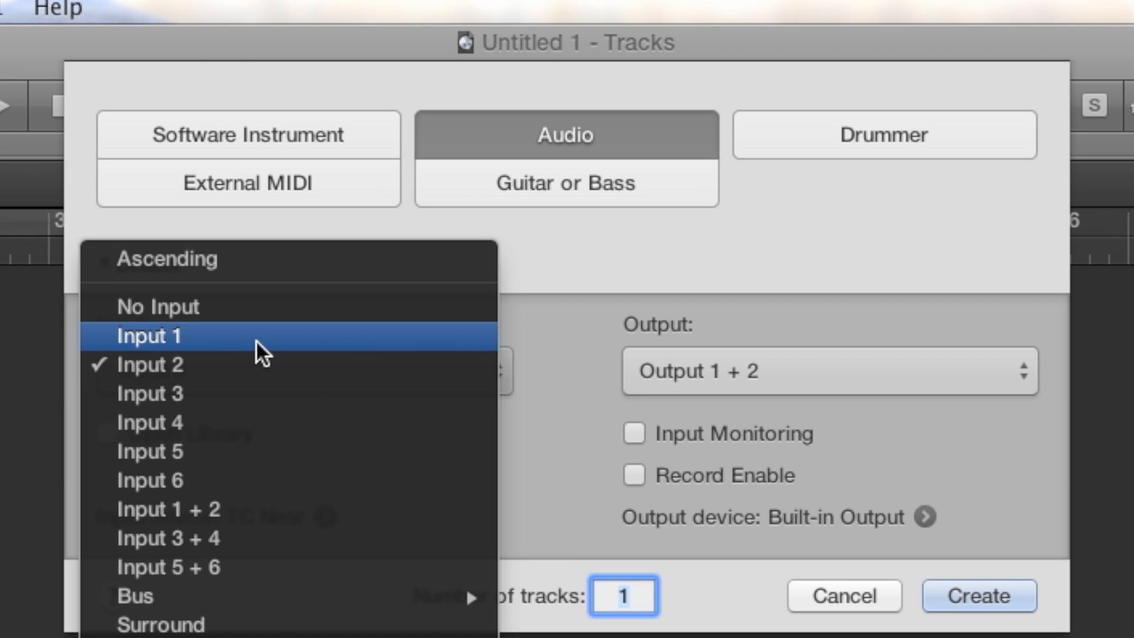
{"action": "left_click", "coordinate": [149, 335]}
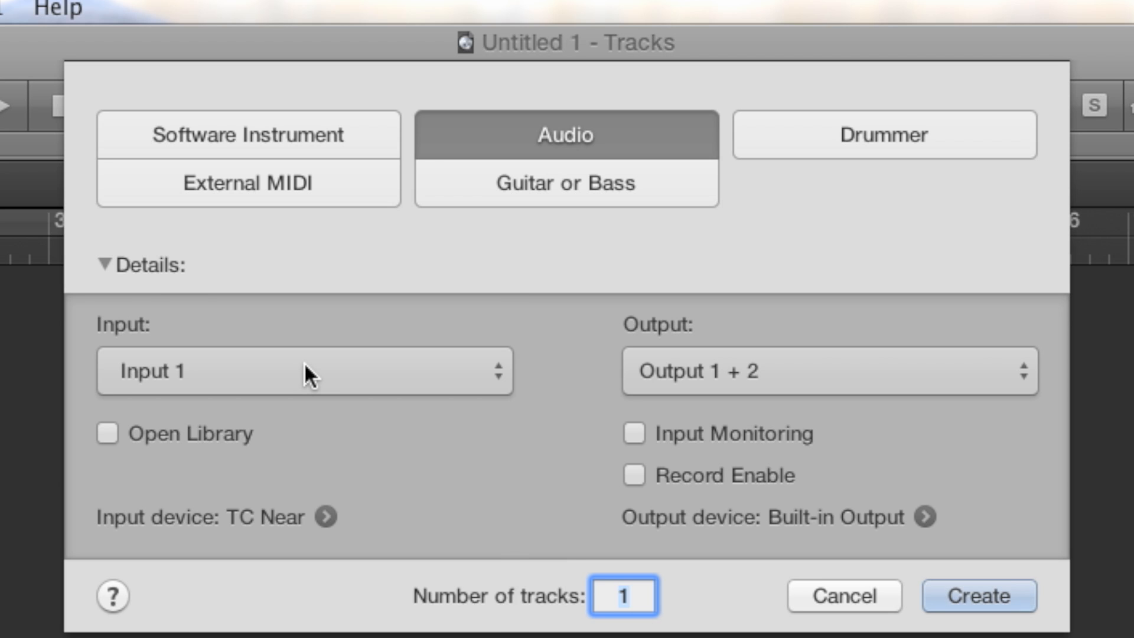
{"action": "left_click", "coordinate": [304, 371]}
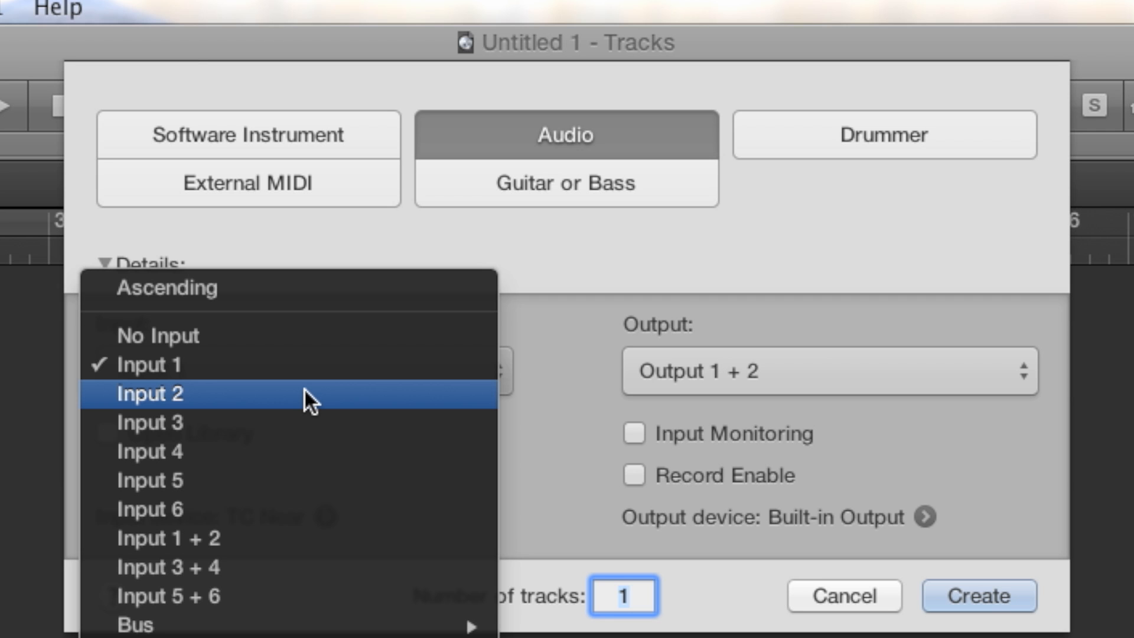
{"action": "left_click", "coordinate": [149, 394]}
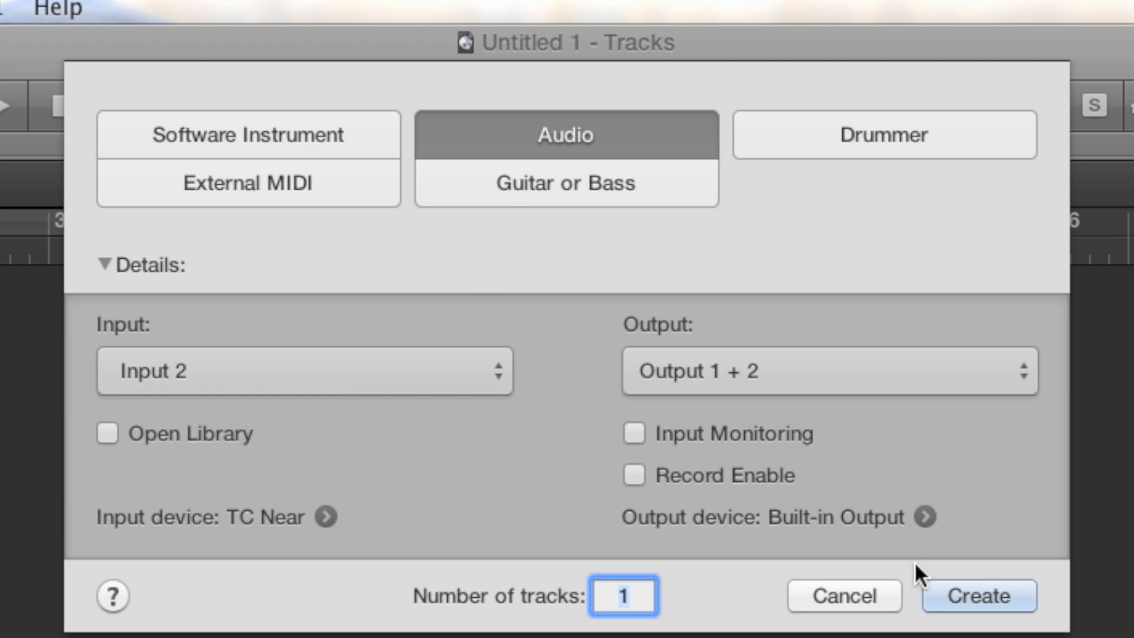
{"action": "left_click", "coordinate": [976, 596]}
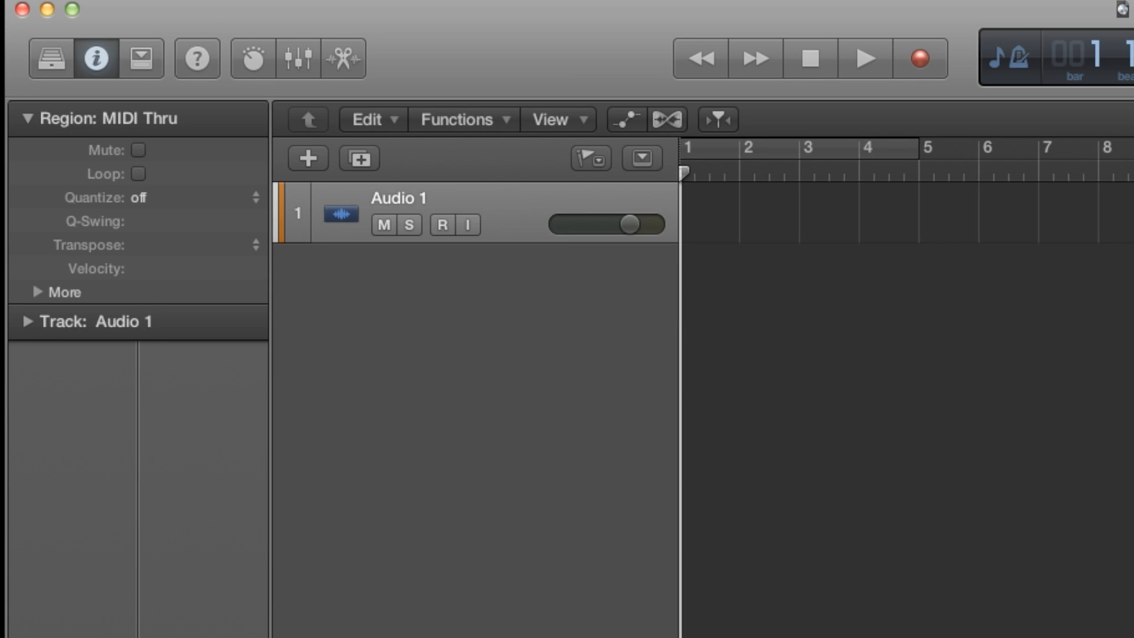
{"action": "mouse_move", "coordinate": [505, 237]}
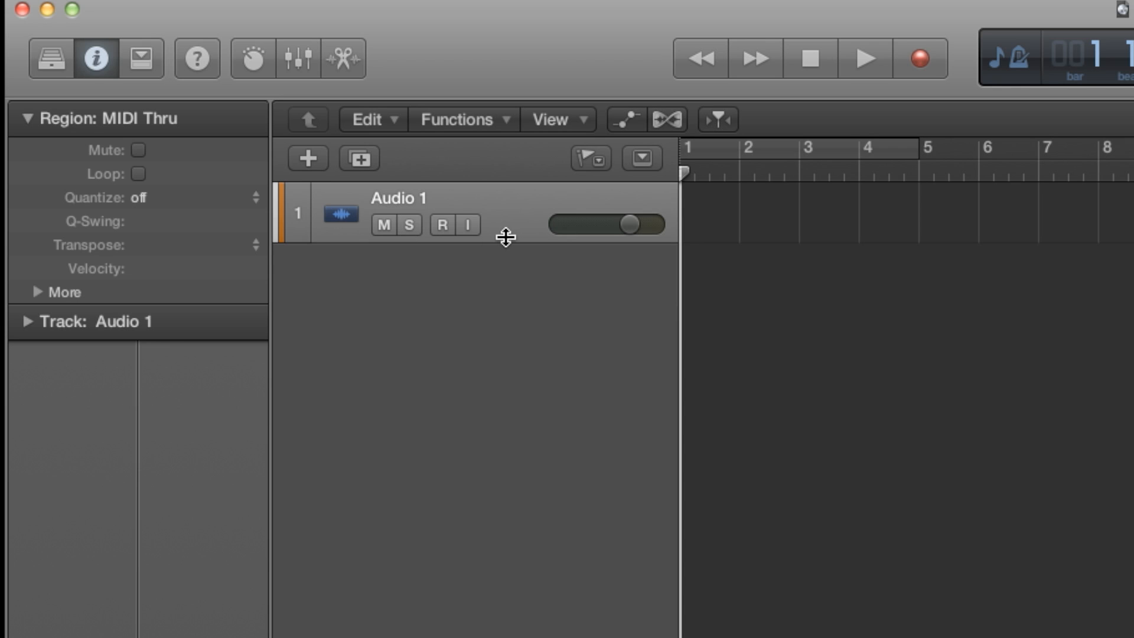
{"action": "mouse_move", "coordinate": [509, 277]}
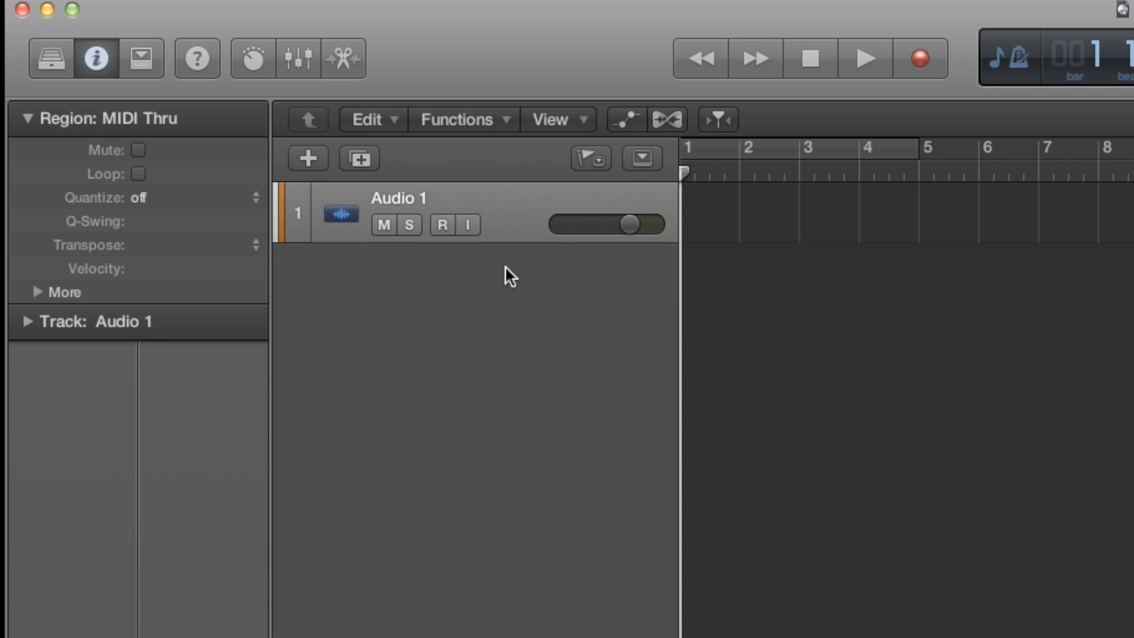
{"action": "mouse_move", "coordinate": [472, 238]}
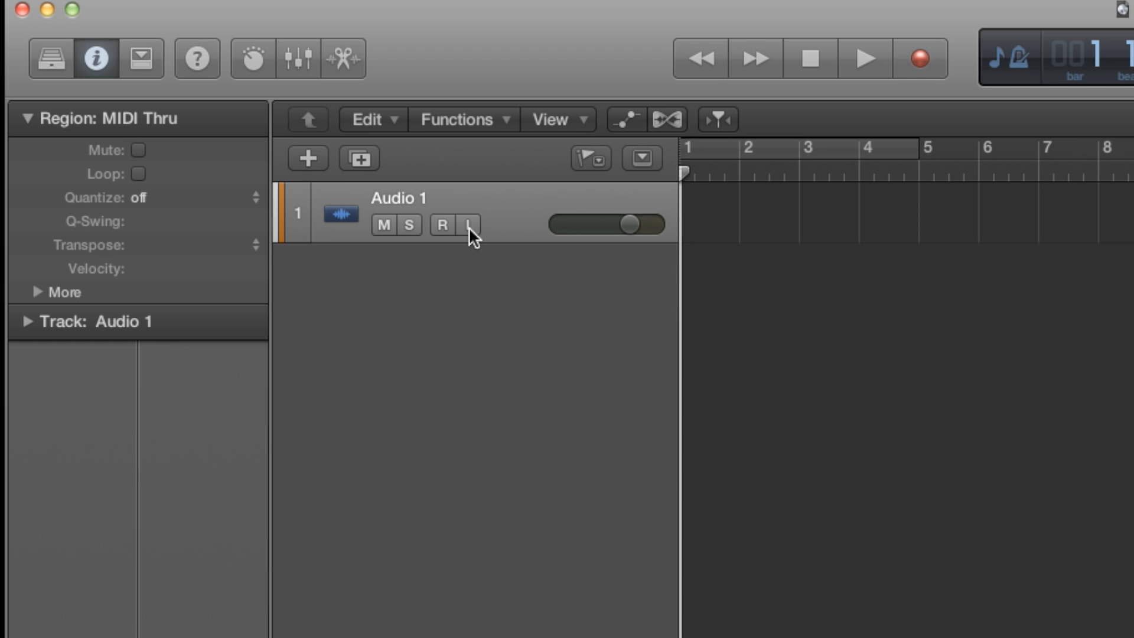
Turn on input monitoring on the Audio 1 track header.
{"action": "left_click", "coordinate": [468, 225]}
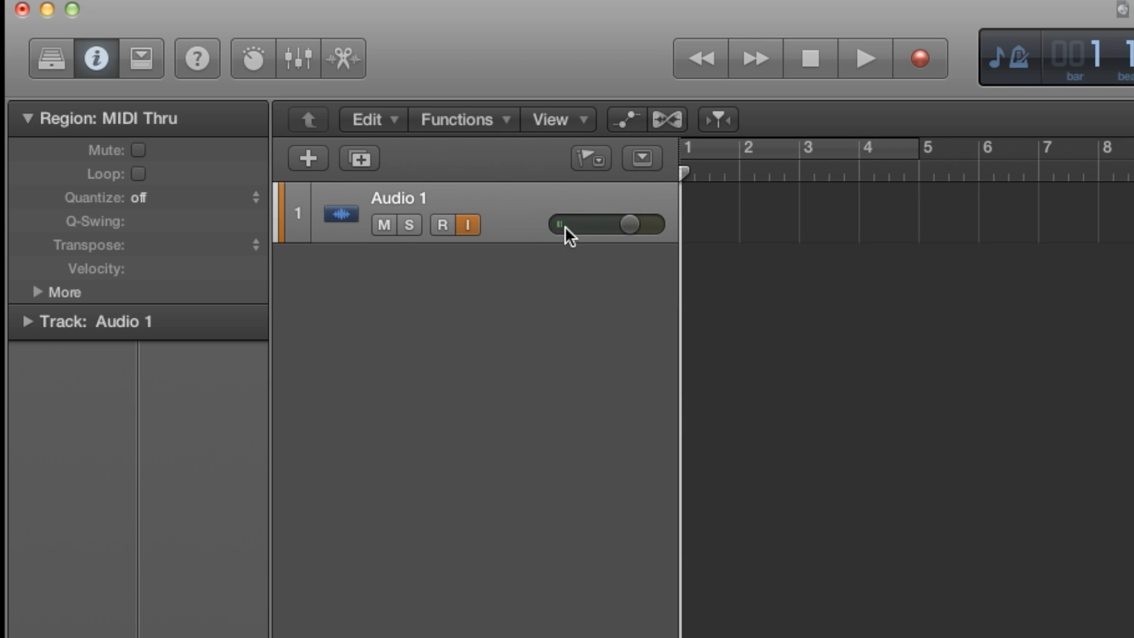
{"action": "mouse_move", "coordinate": [561, 242]}
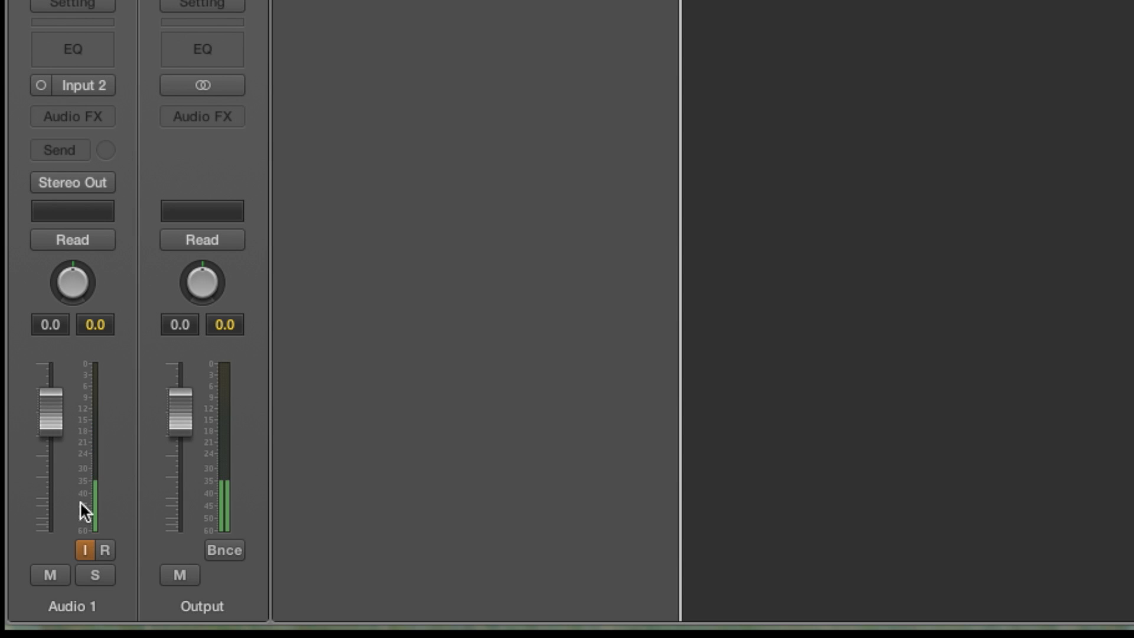
{"action": "left_click_drag", "start_coordinate": [81, 503], "coordinate": [54, 413]}
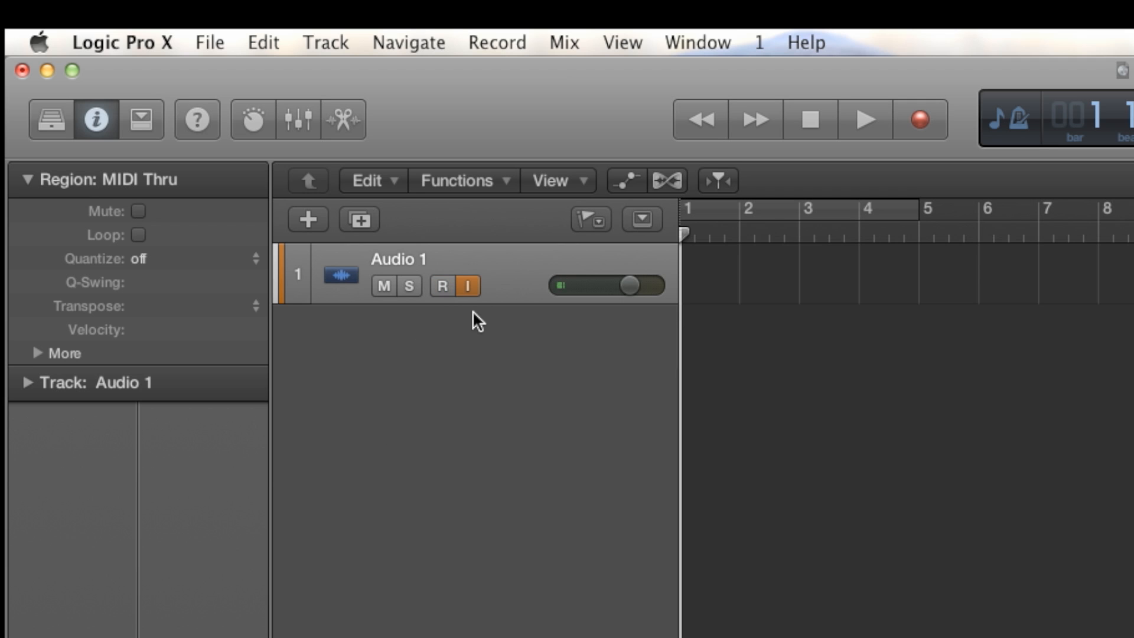
Record a guitar take onto Audio 1, producing region Untitled 1_1#01 over bars 1-5.
{"action": "left_click", "coordinate": [919, 119]}
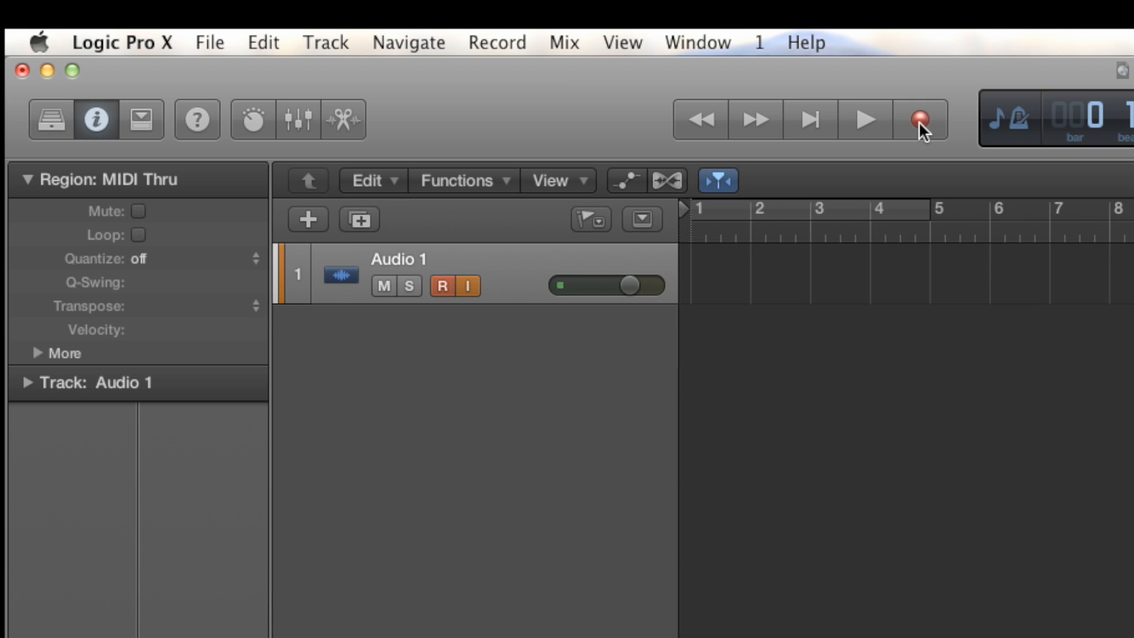
{"action": "left_click", "coordinate": [920, 119]}
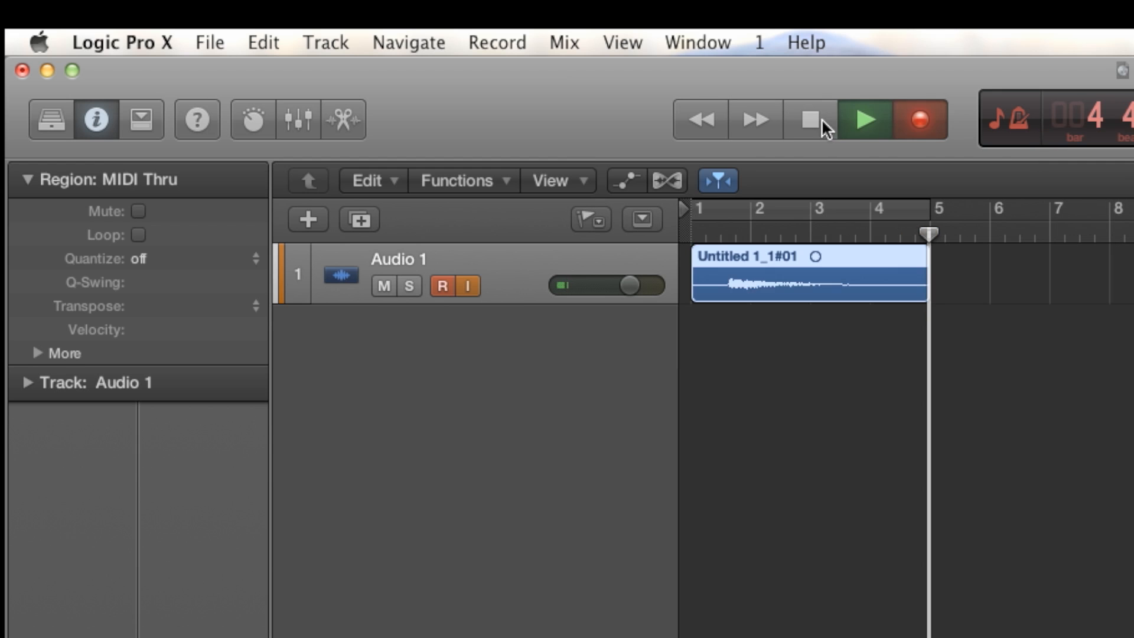
{"action": "left_click", "coordinate": [809, 120]}
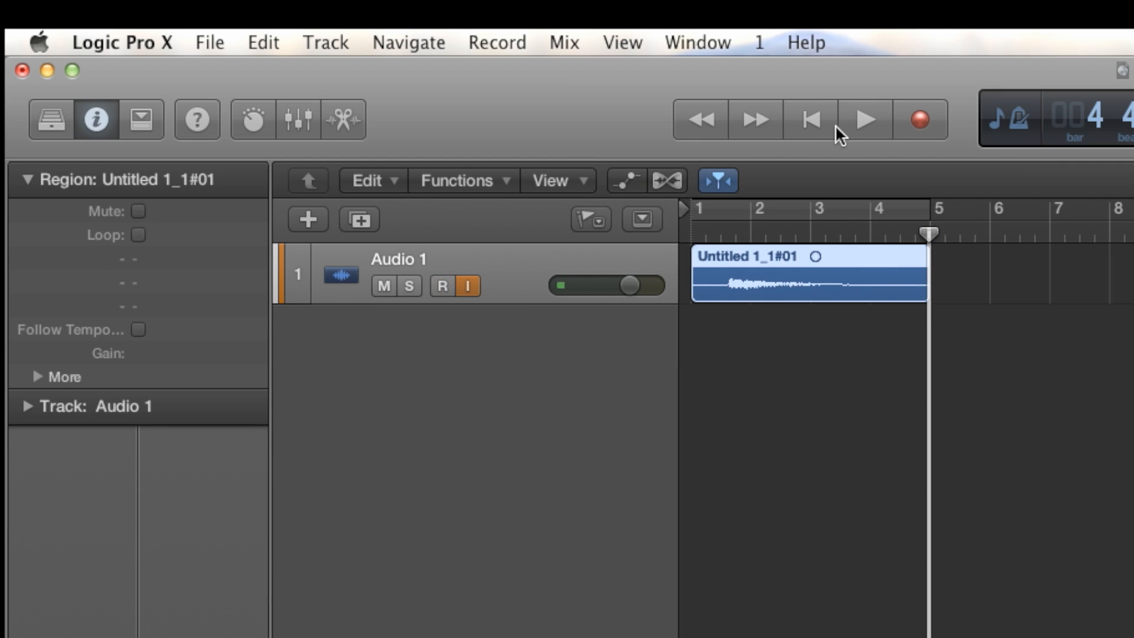
{"action": "left_click", "coordinate": [442, 286]}
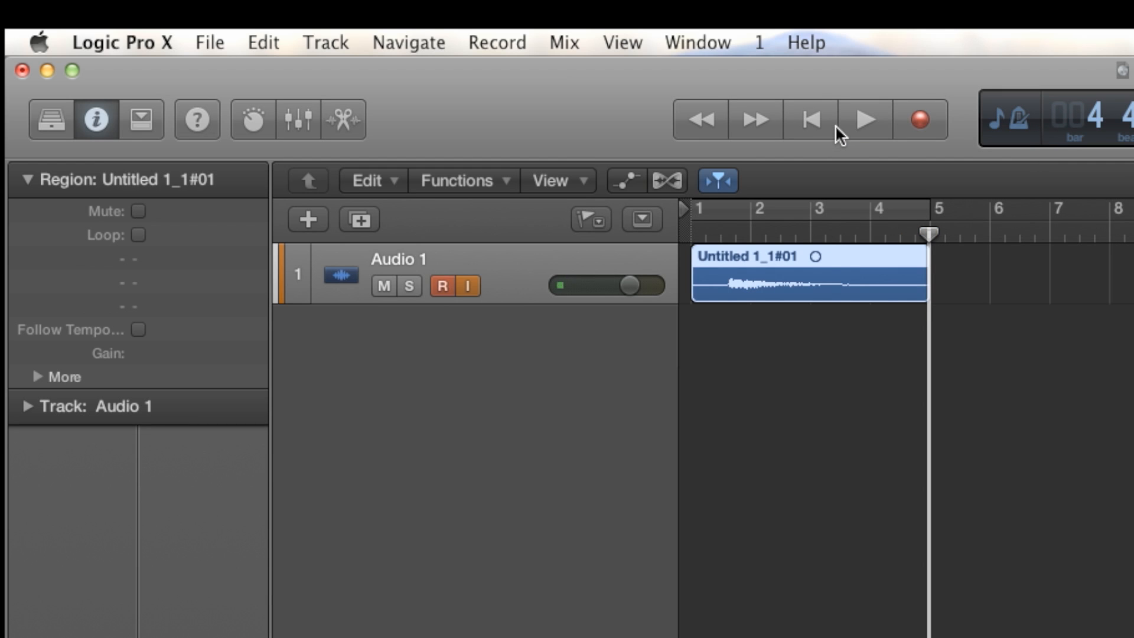